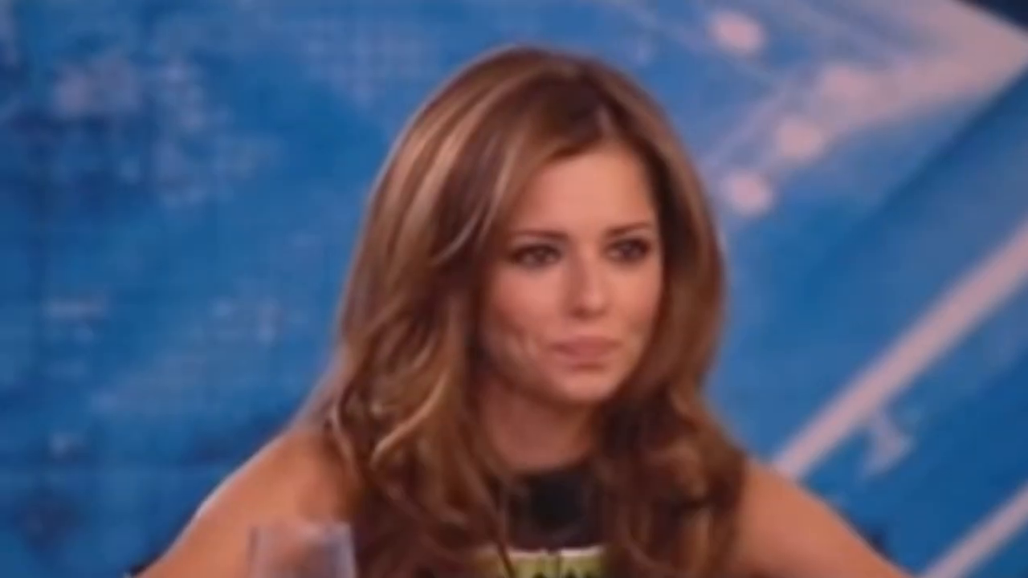
Step: Advance playback past the judge's reaction clip to the black 'Z' title card
{"action": "key", "text": "z"}
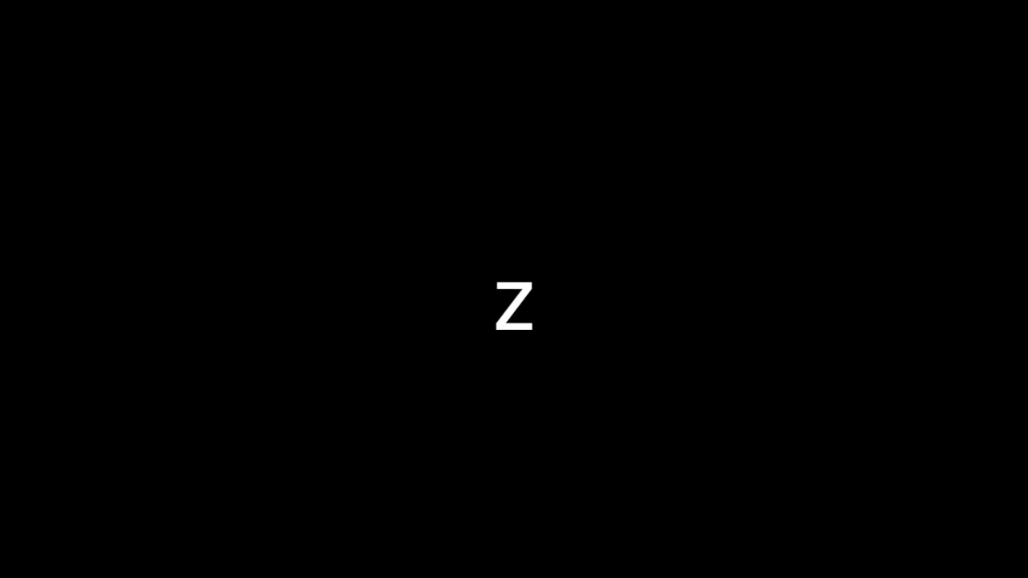